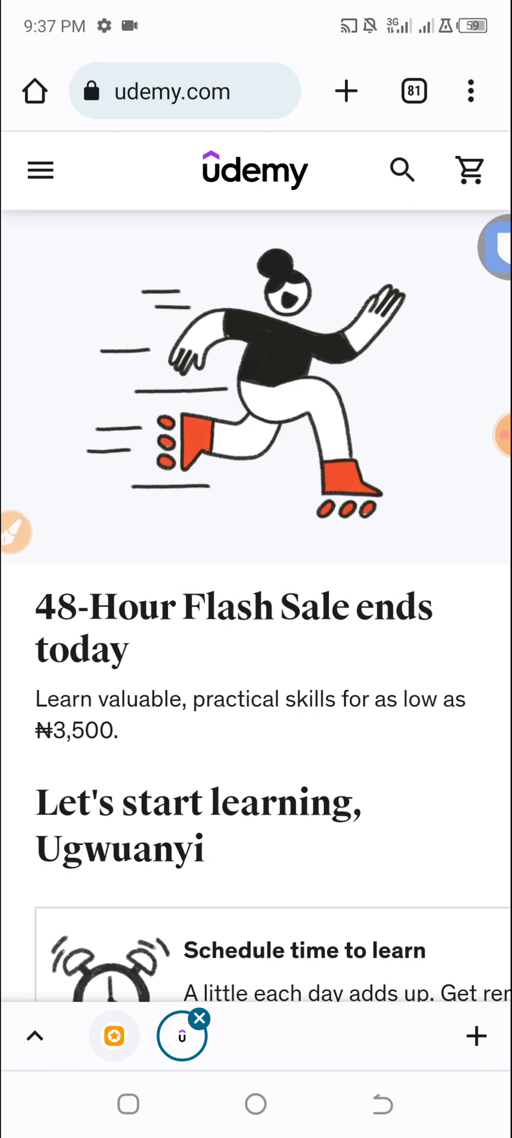
Run a Google search for 'udemy livechat support' using the suggested query.
click(185, 91)
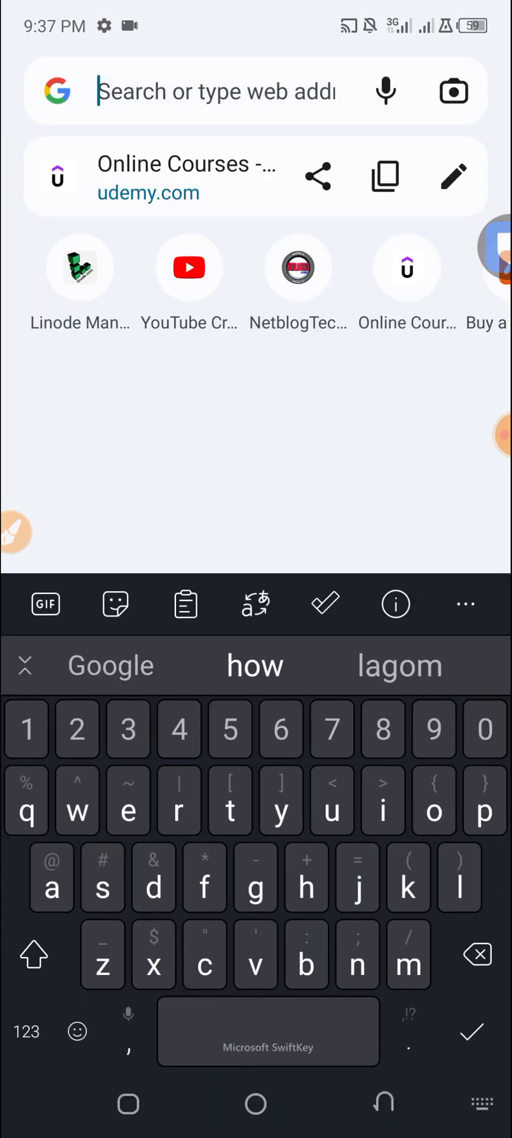
text(udrmy livechat)
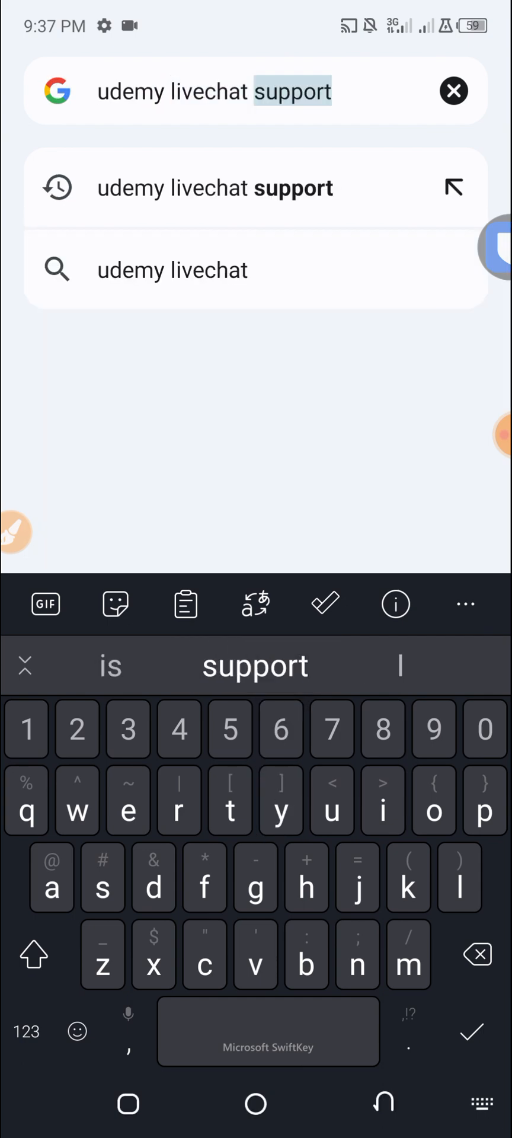
click(213, 188)
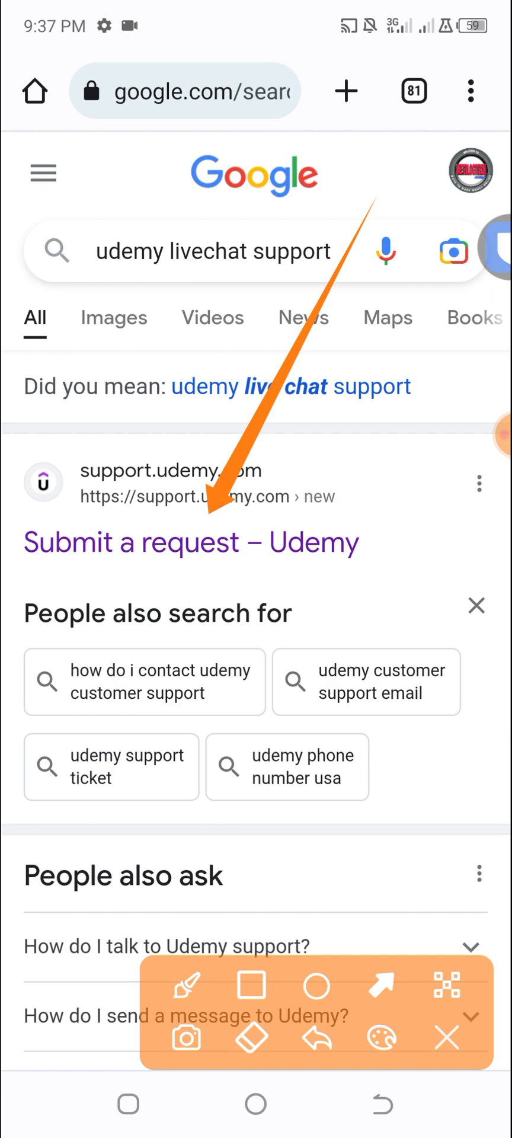
Open Udemy's 'Submit a request' page and keep Student as the requester type.
click(447, 1038)
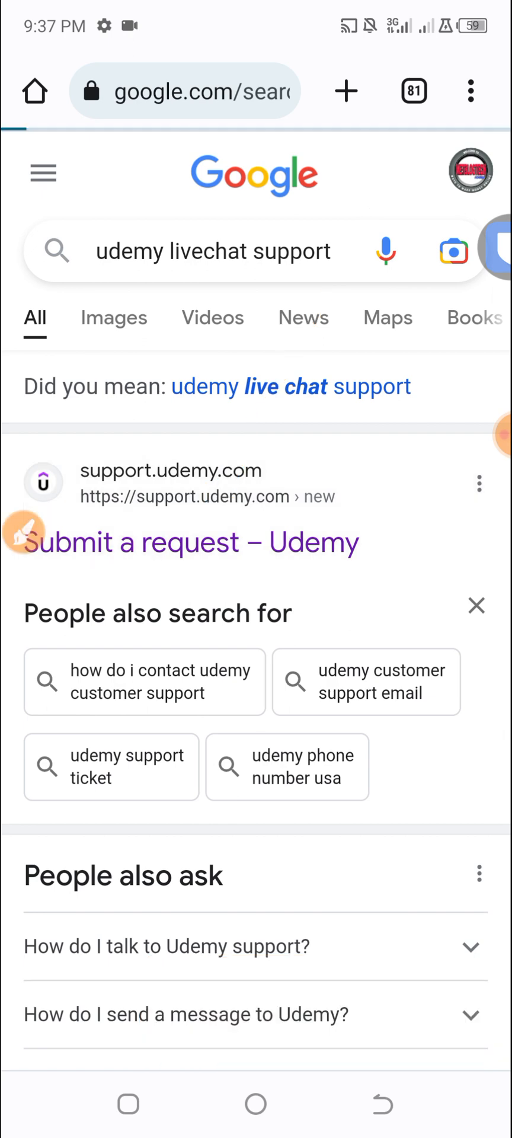
click(190, 542)
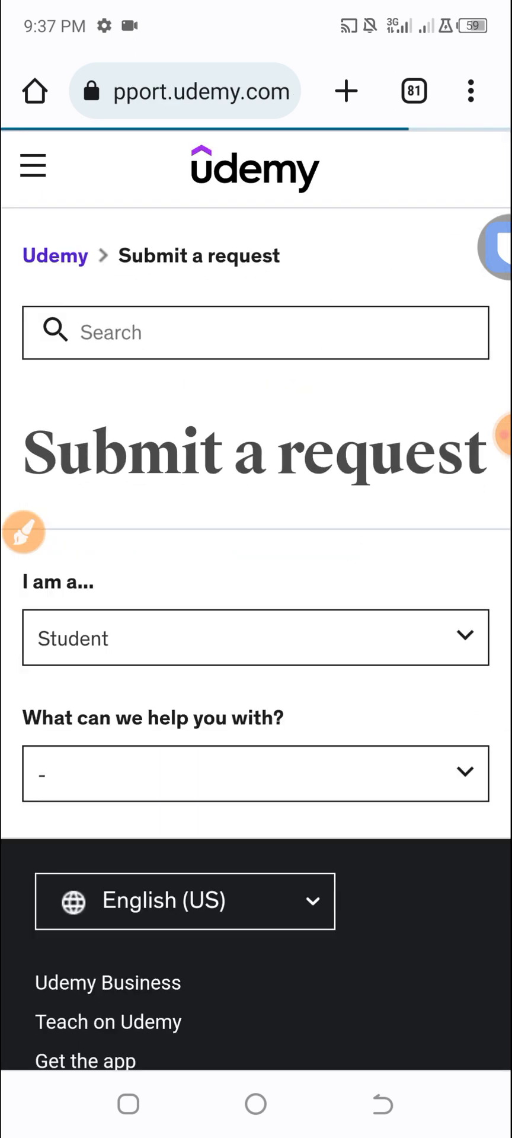
click(25, 531)
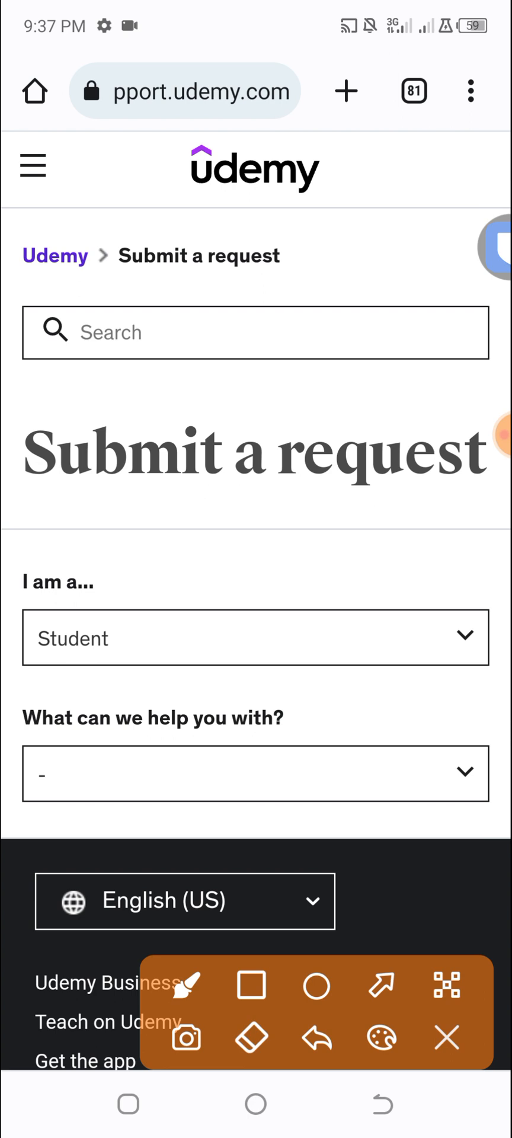
drag(273, 382, 236, 643)
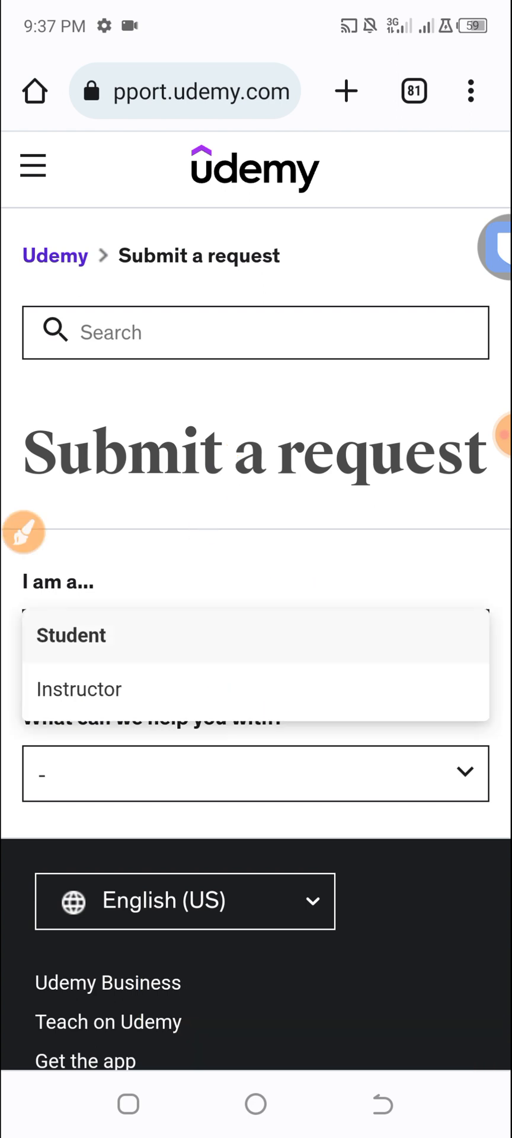
click(71, 634)
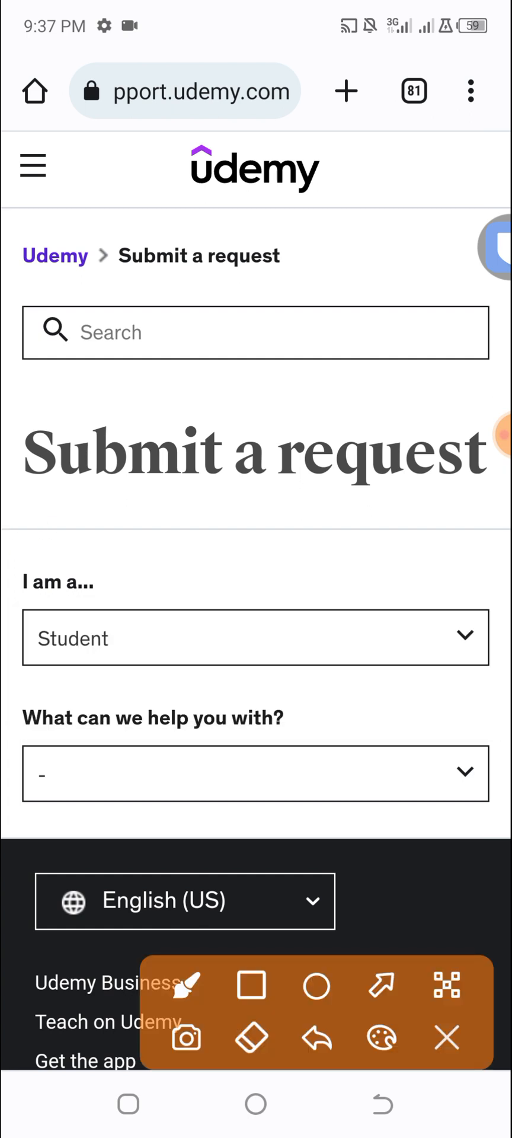
Choose topic 'Payments, purchases, charges and receipts' and question 'Trouble making a payment'.
click(255, 772)
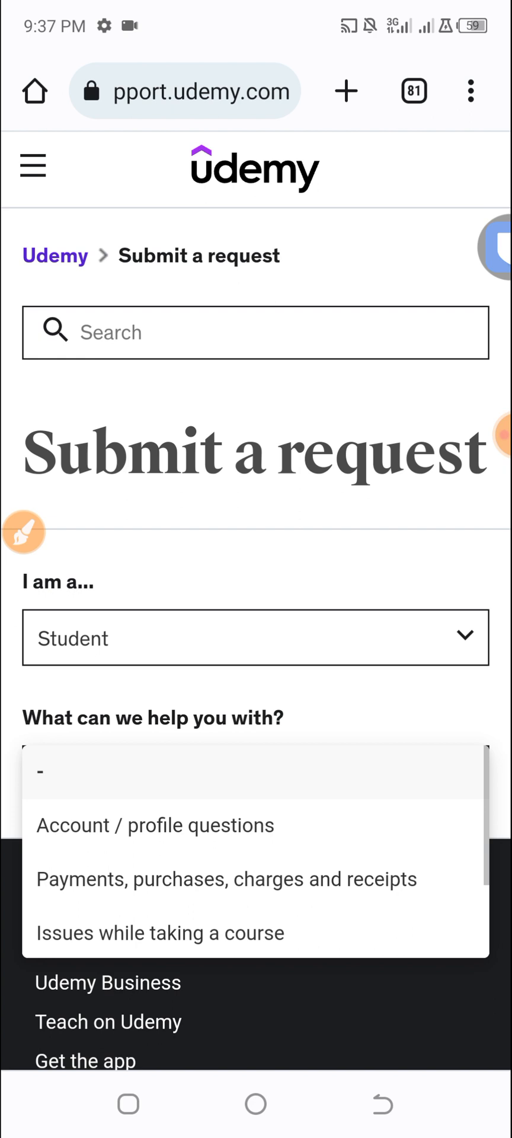
click(226, 879)
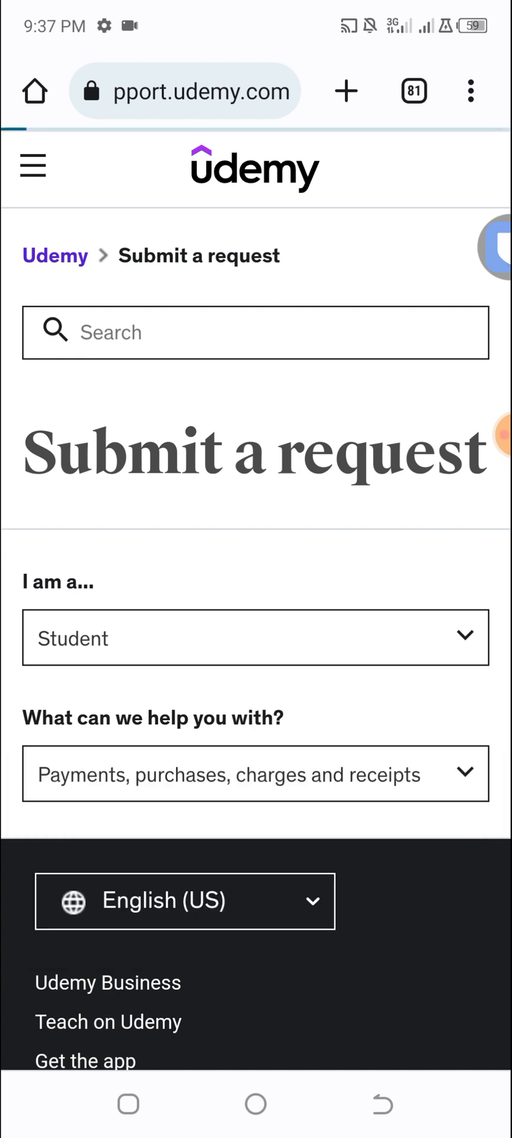
click(255, 773)
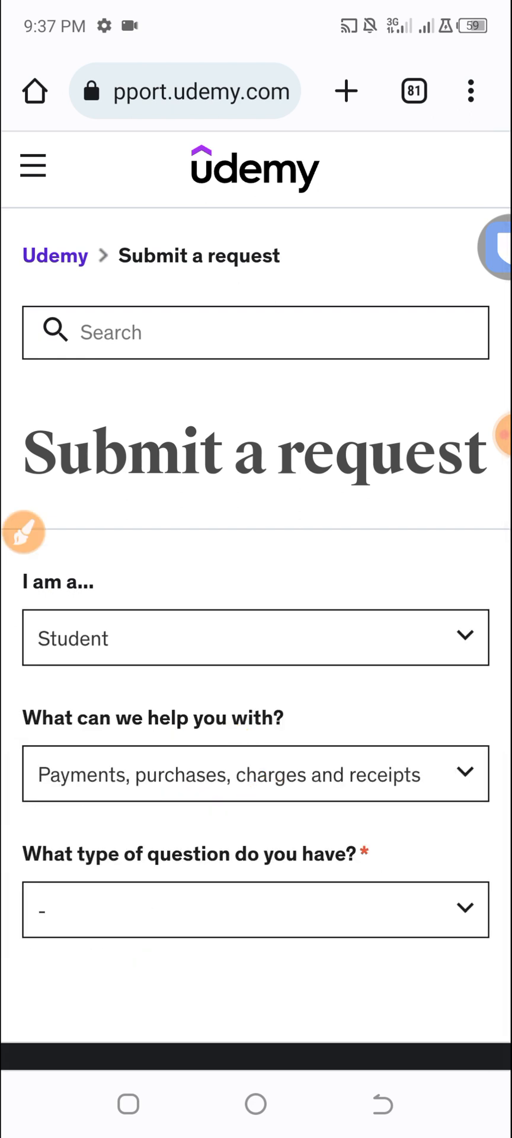
click(256, 909)
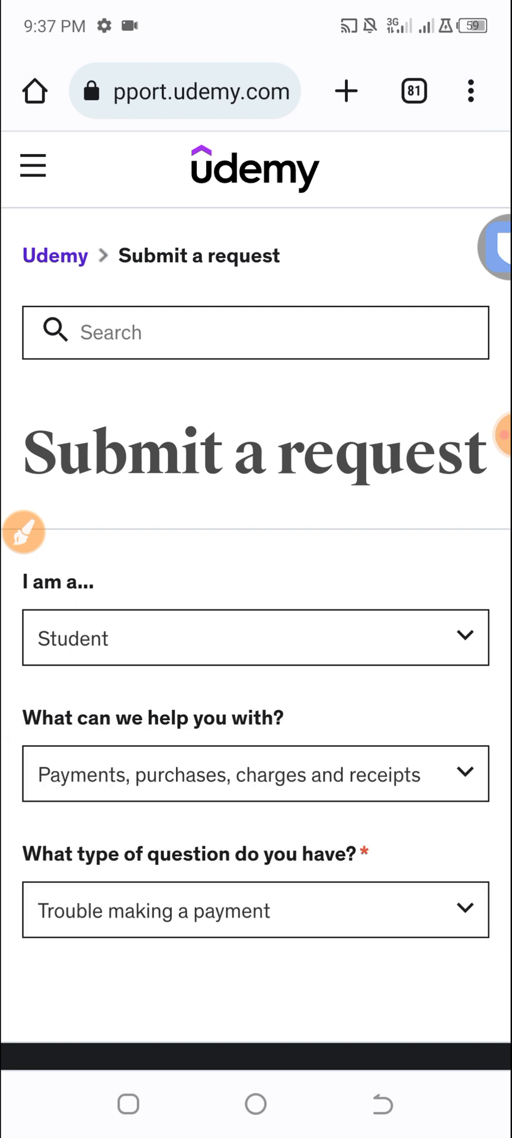
scroll(down, 3)
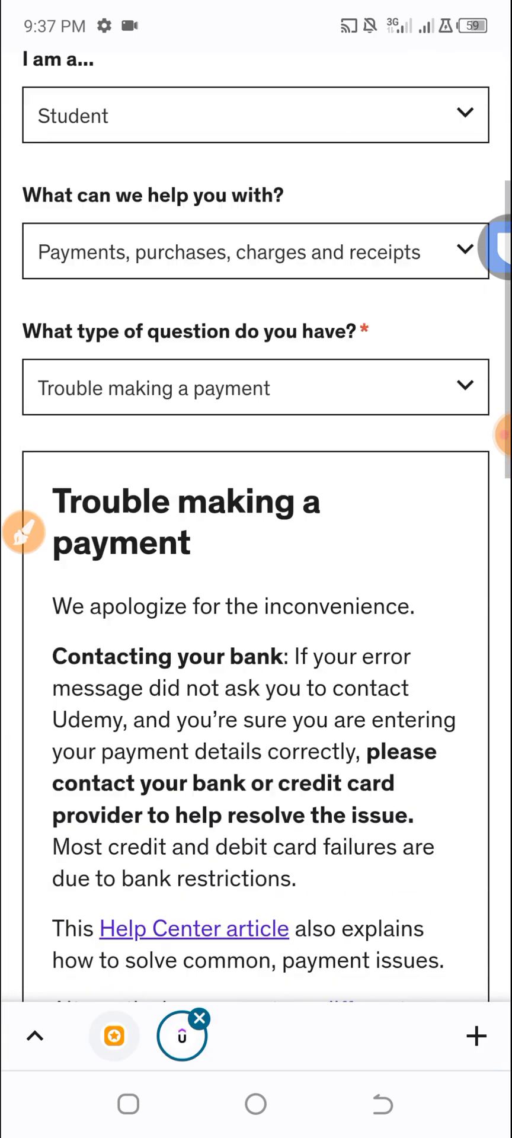
scroll(down, 3)
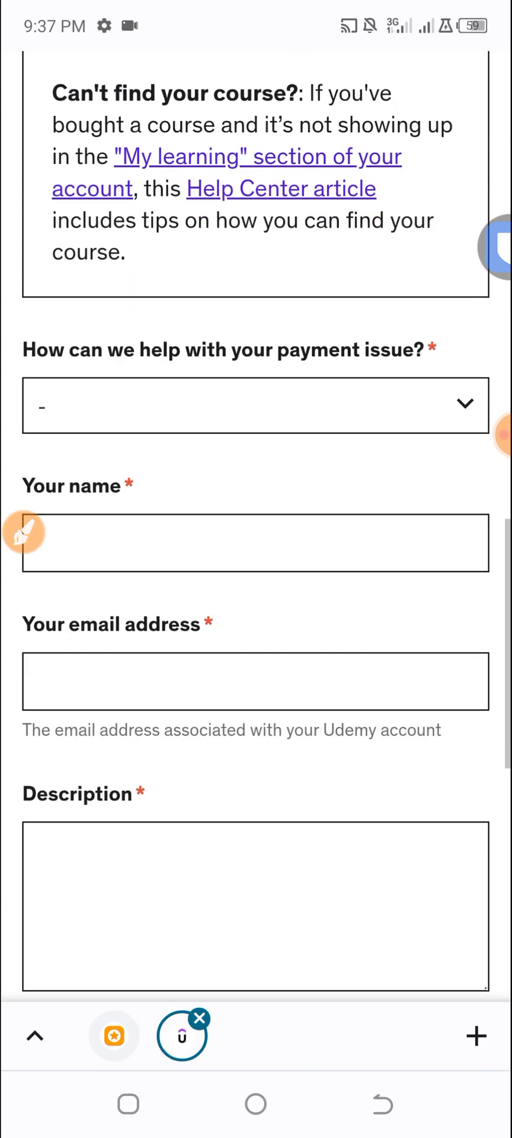
scroll(down, 3)
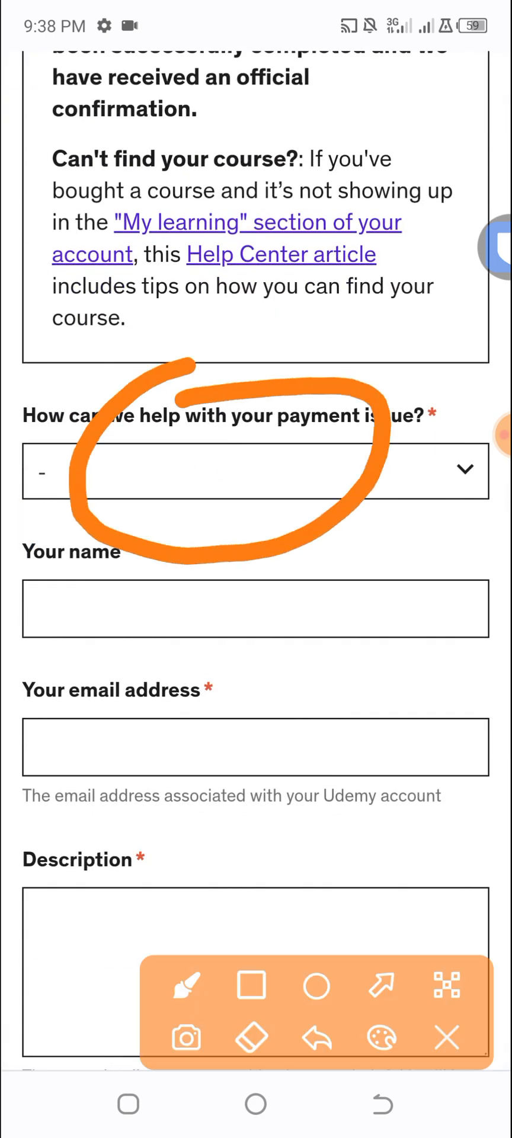
click(255, 470)
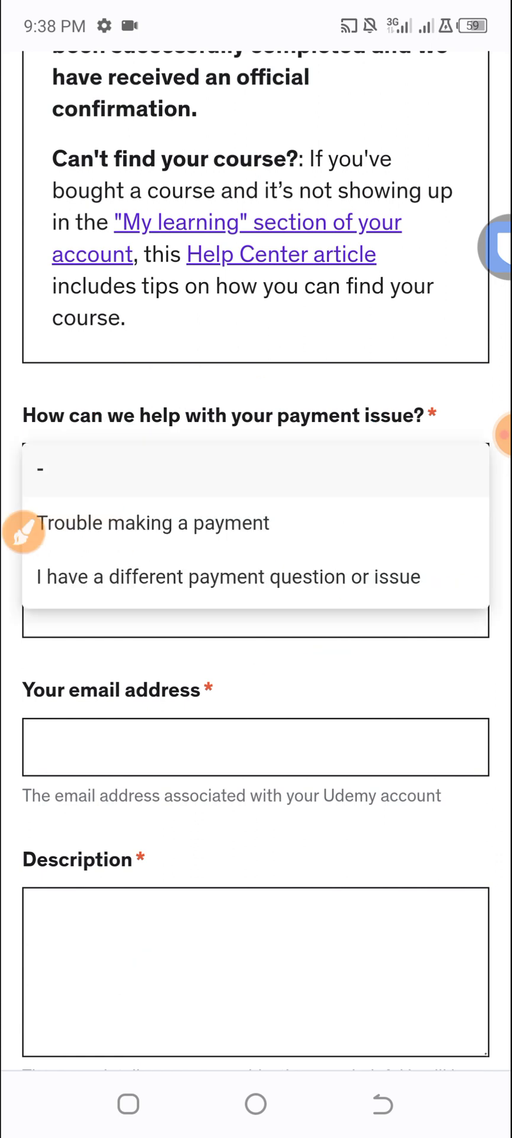
click(256, 470)
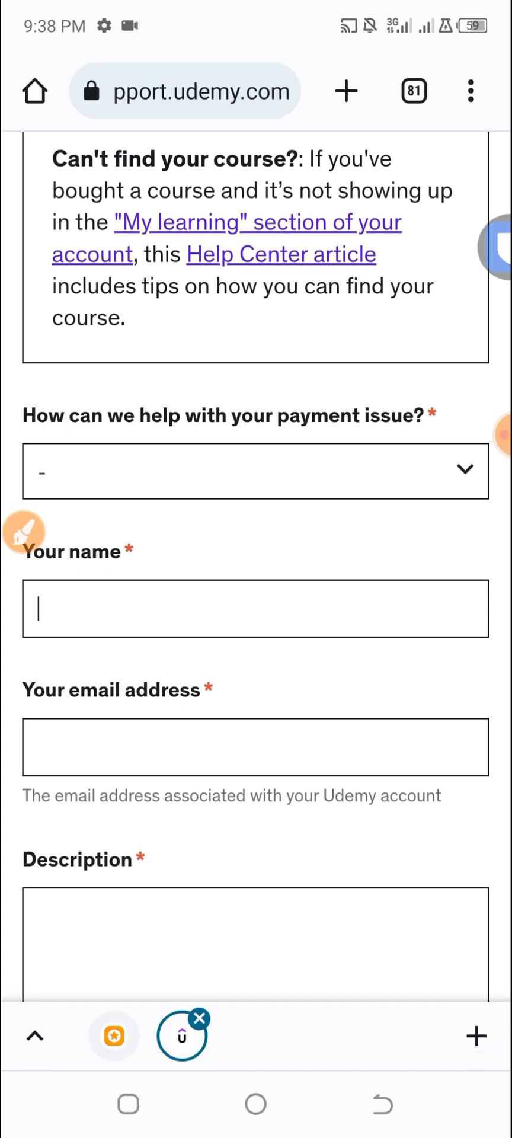
click(256, 609)
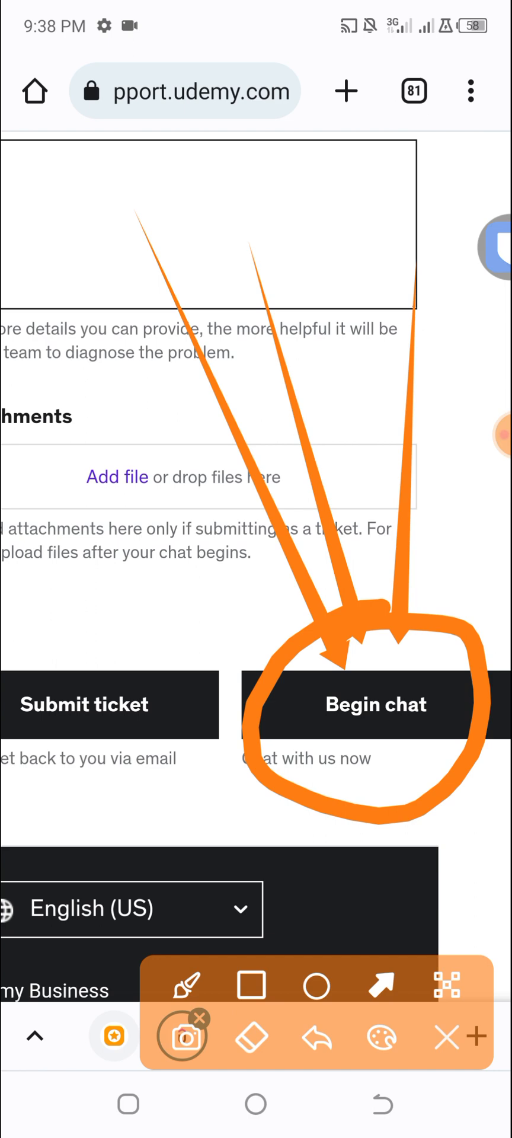
Tap near the bottom of the payment request form, where Submit ticket and Begin chat appear.
click(182, 1036)
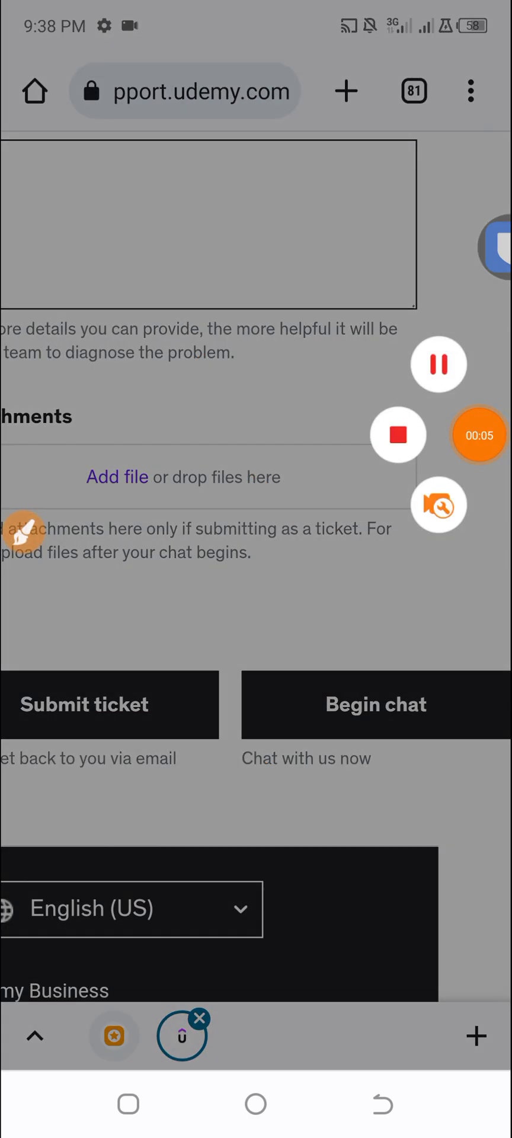